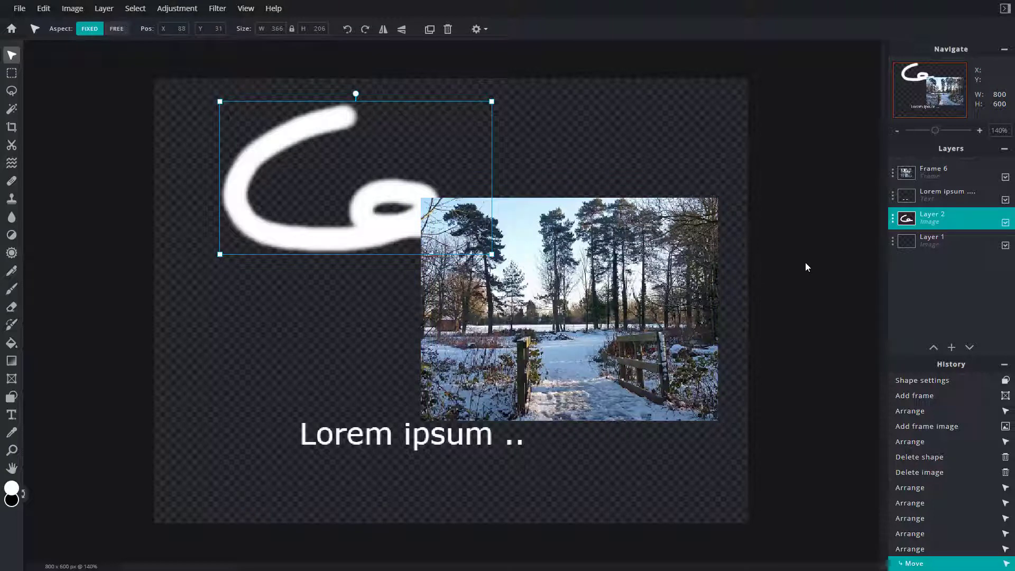
Select the snowy photo Frame 6 layer and show its layer settings popup
left_click(933, 172)
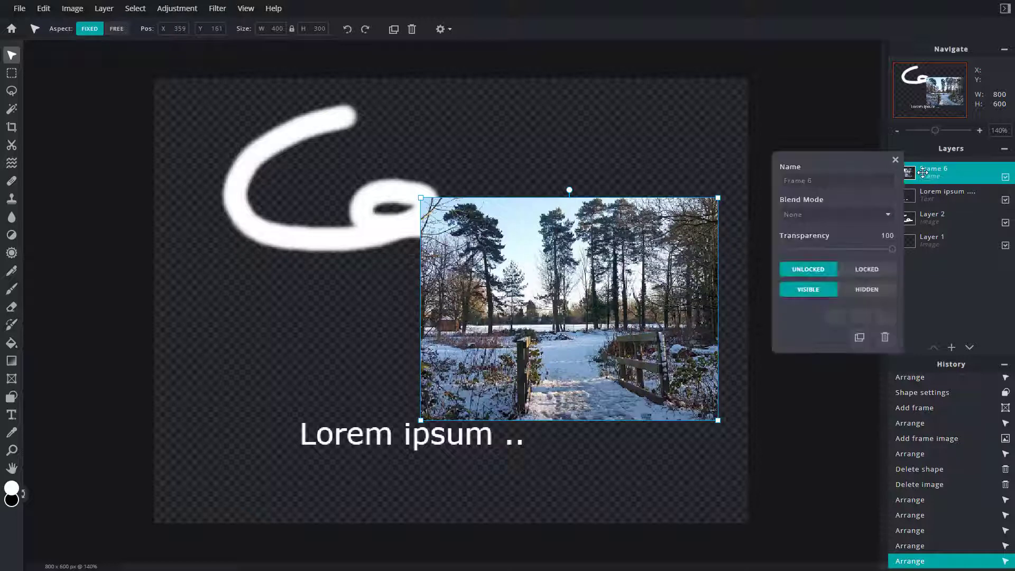
mouse_move(859, 337)
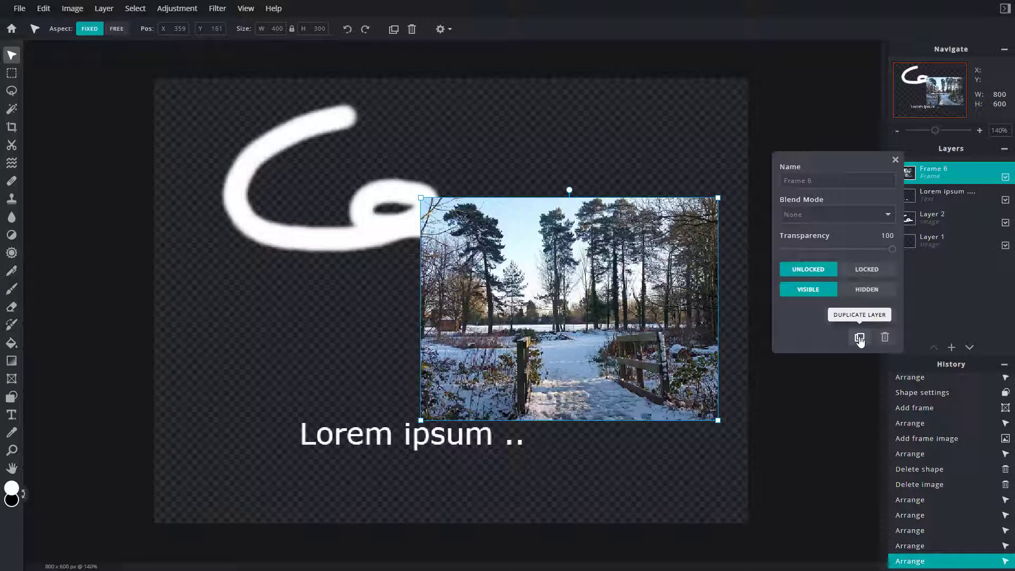
Duplicate Frame 6 into an overlapping copy shifted down-left, then select the brush stroke layer
left_click(860, 337)
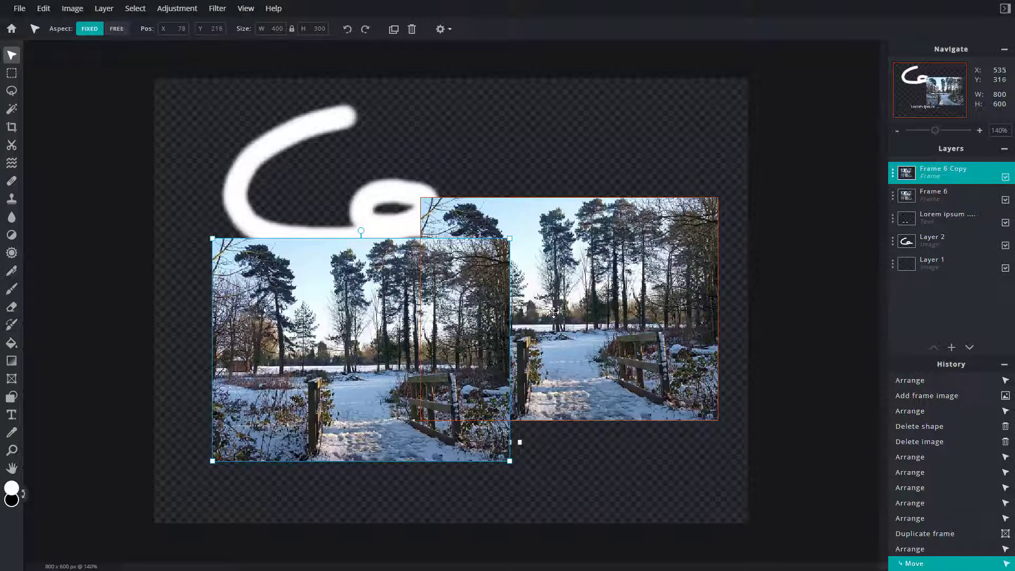
left_click(933, 240)
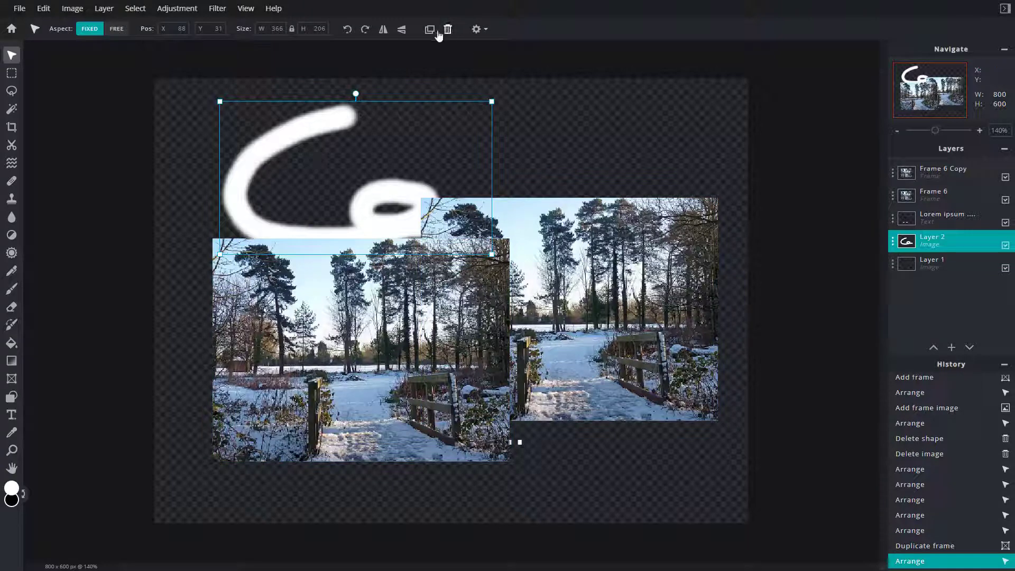
Duplicate the white brush stroke across the photos and raise the left photo copy
left_click(430, 30)
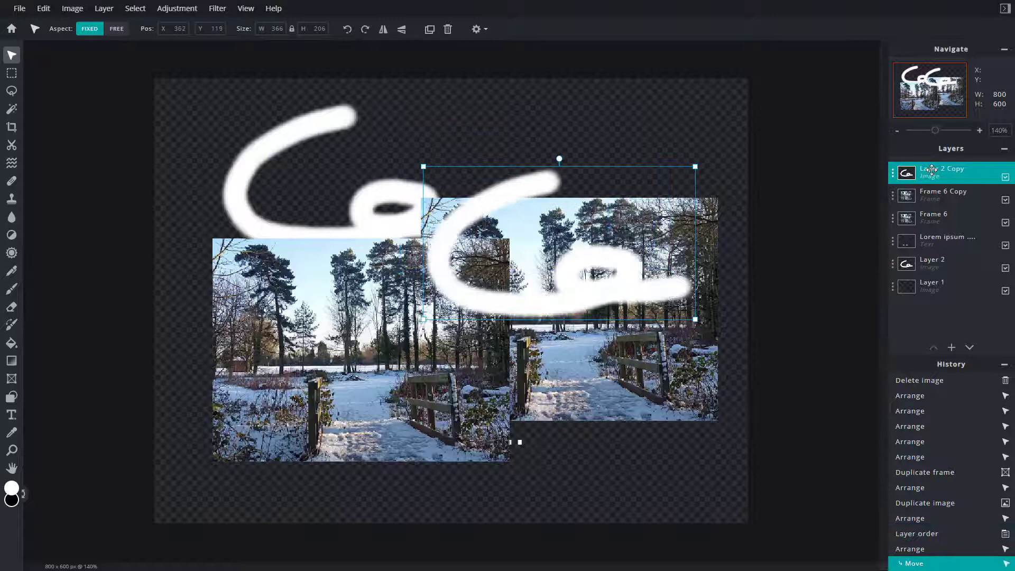
left_click(933, 170)
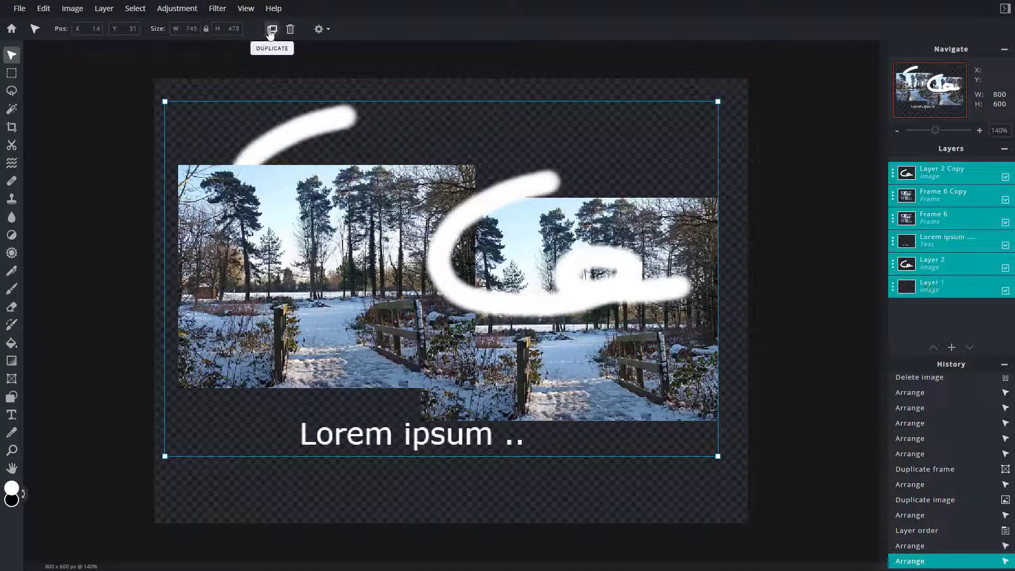
Duplicate all layers as a group shifted down-right, doubling the Lorem ipsum text
left_click(272, 29)
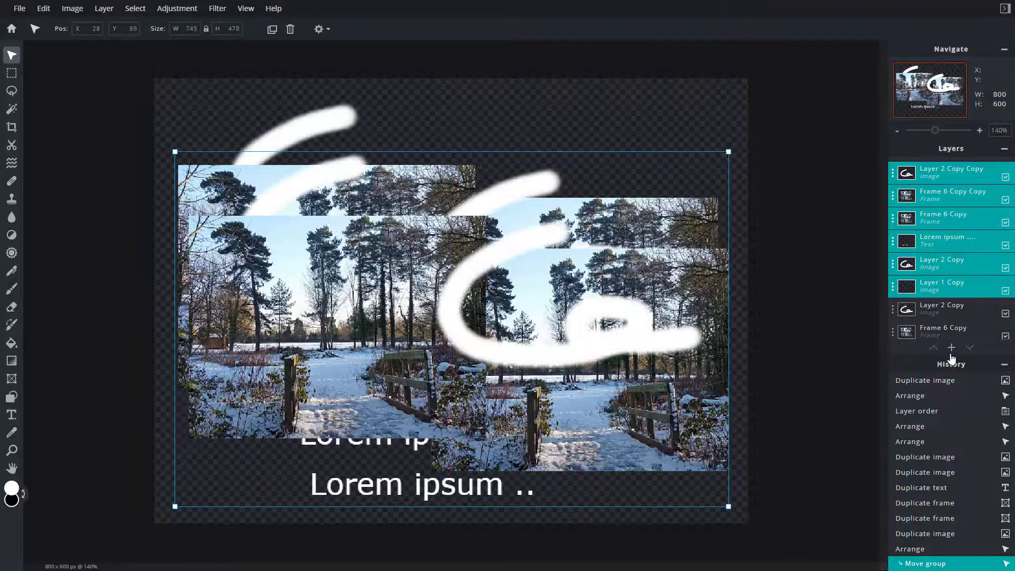
left_click(942, 218)
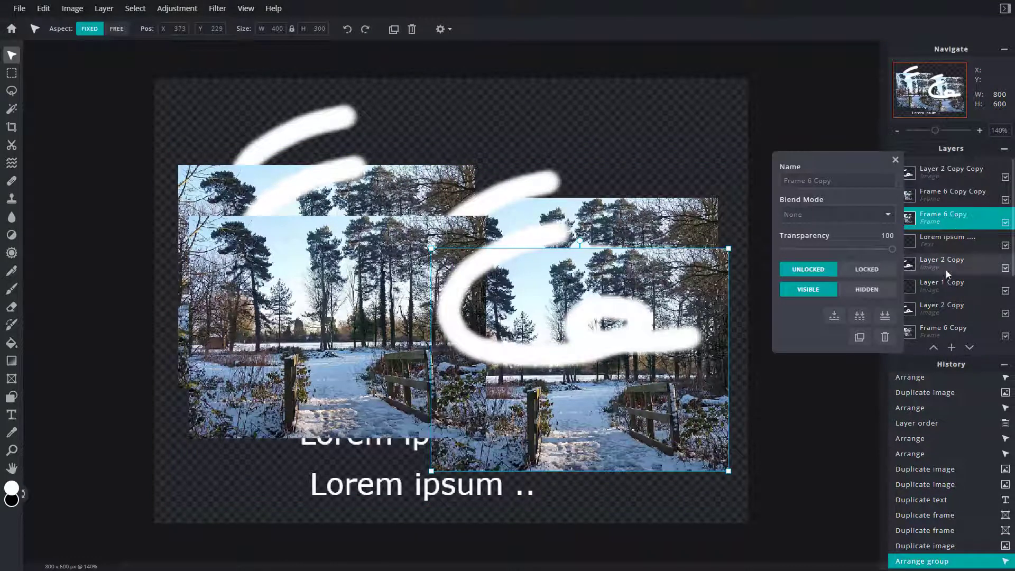